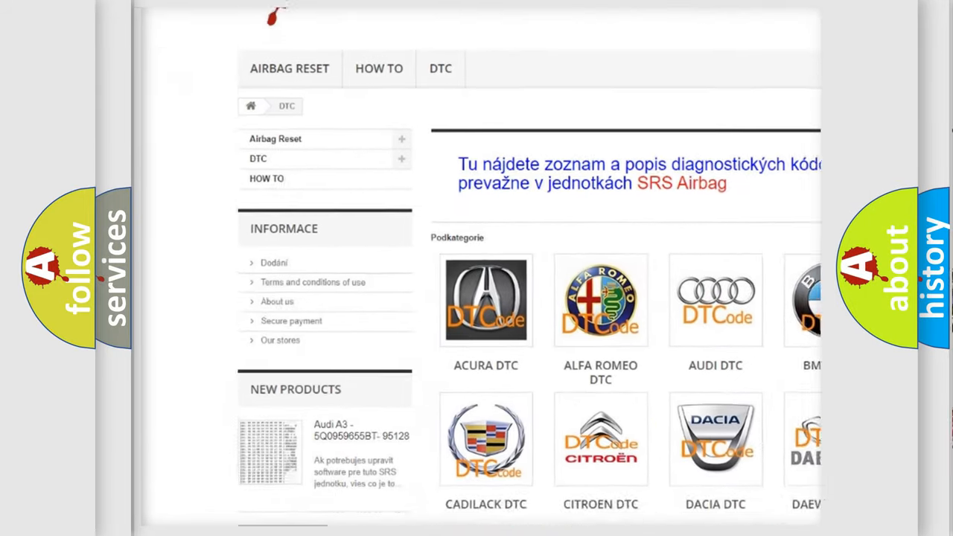
pyautogui.scroll(-3)
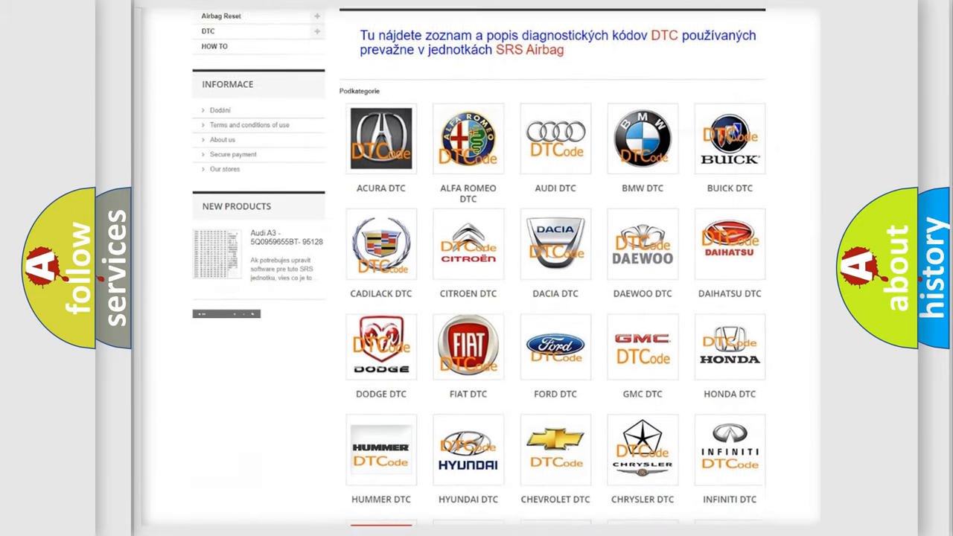
pyautogui.scroll(-3)
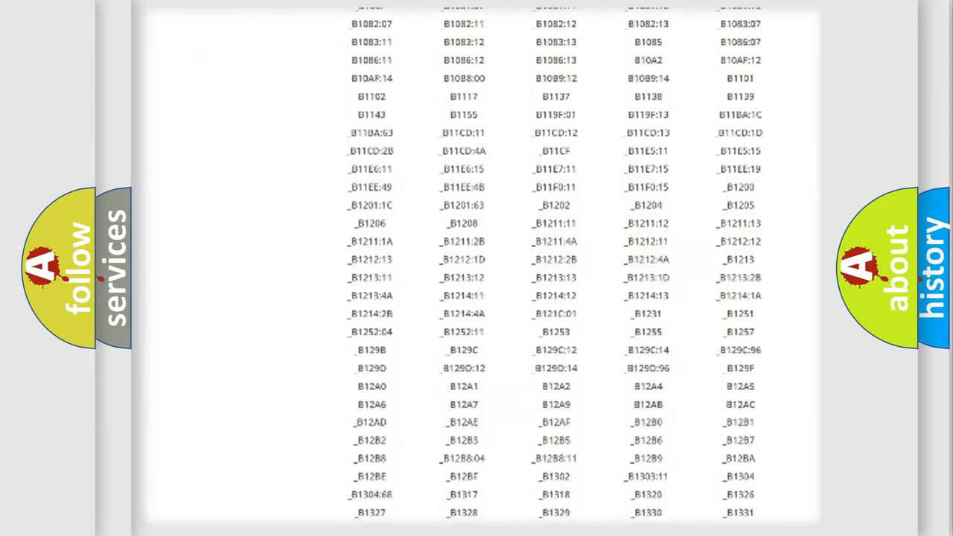
pyautogui.scroll(-3)
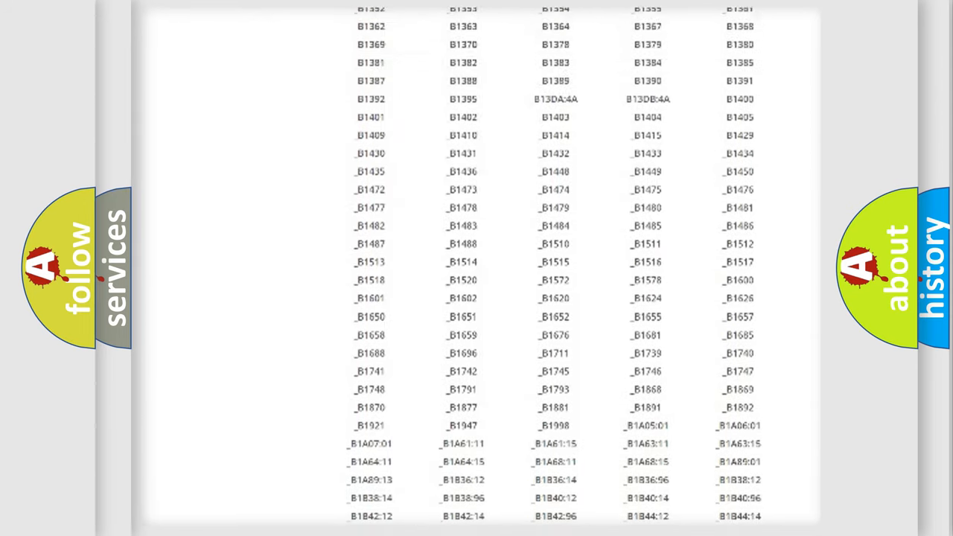
pyautogui.scroll(3)
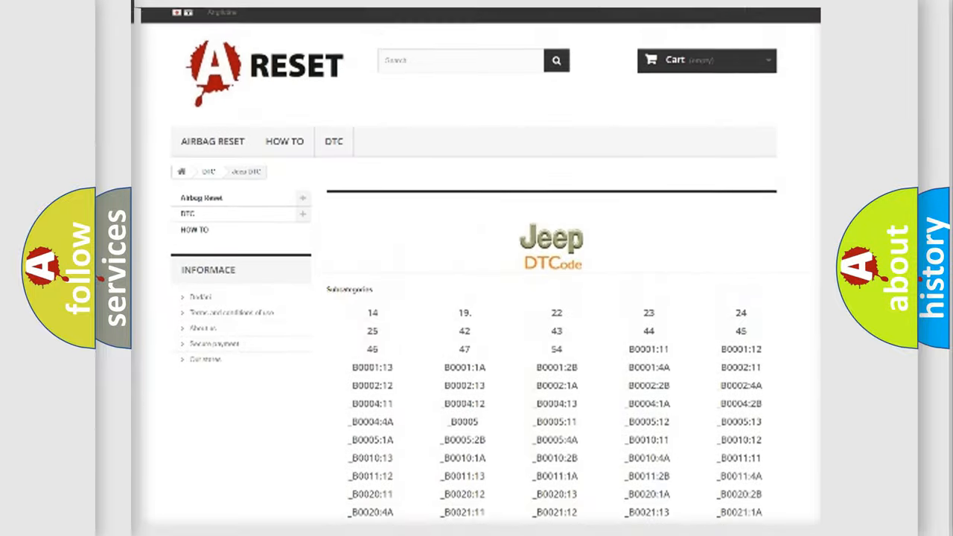